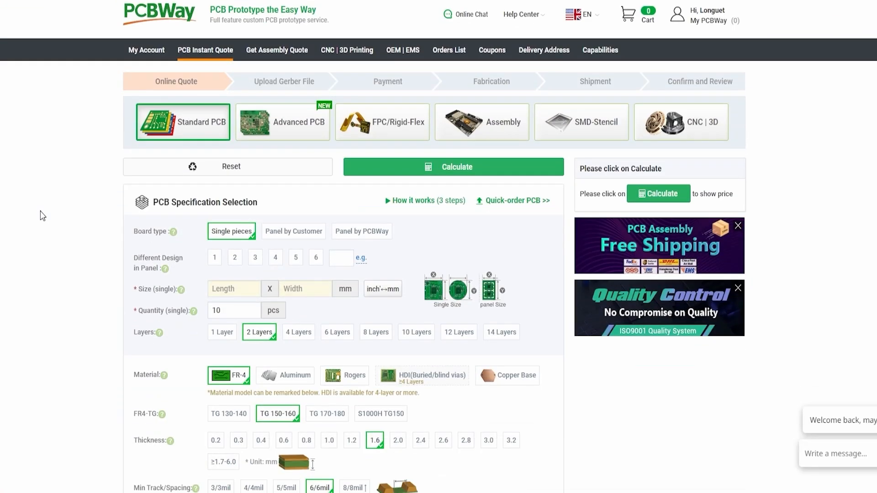
scroll(down, 3)
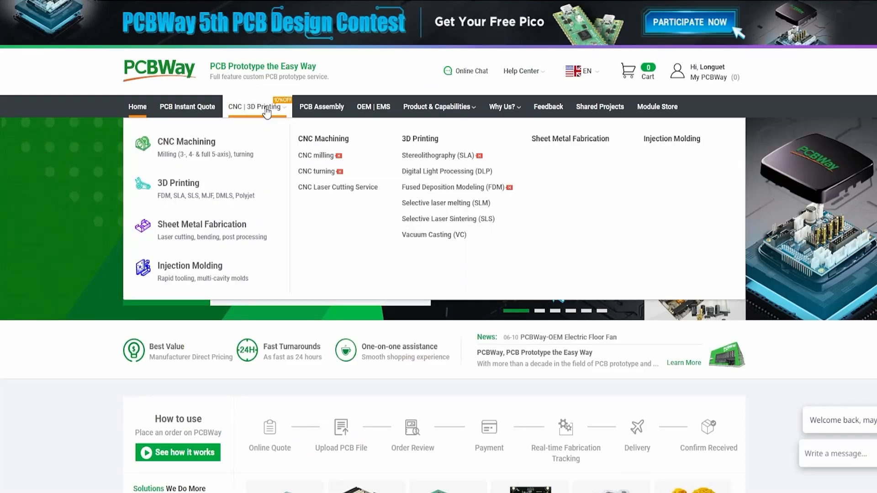
mouse_move(212, 187)
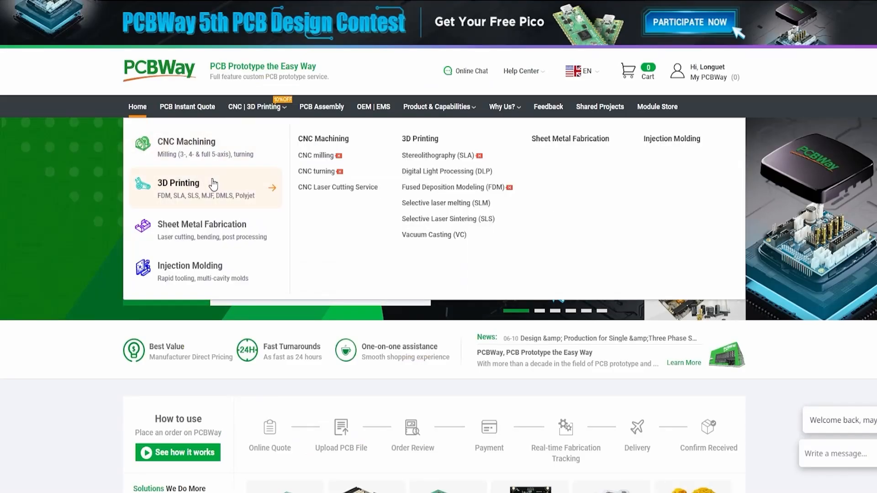
mouse_move(204, 229)
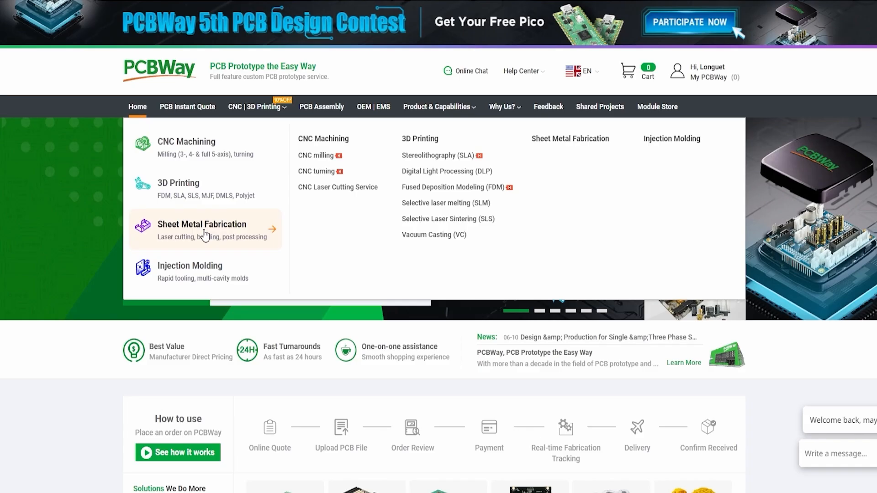
mouse_move(200, 277)
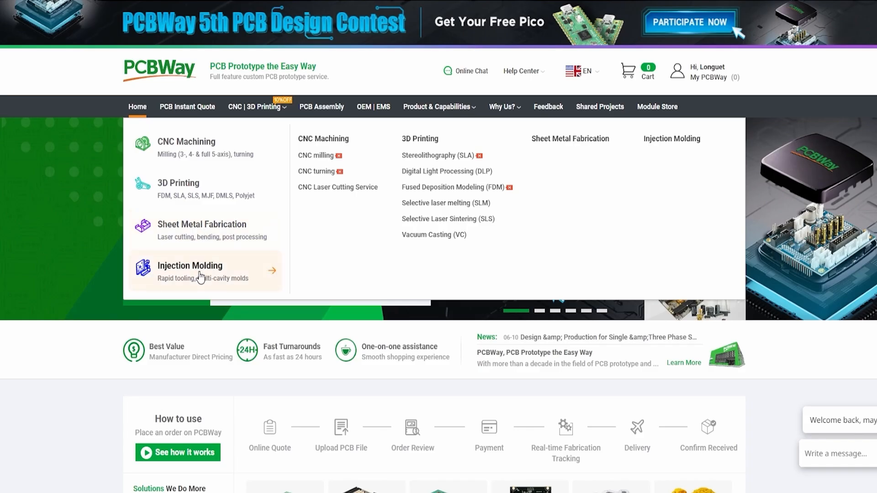